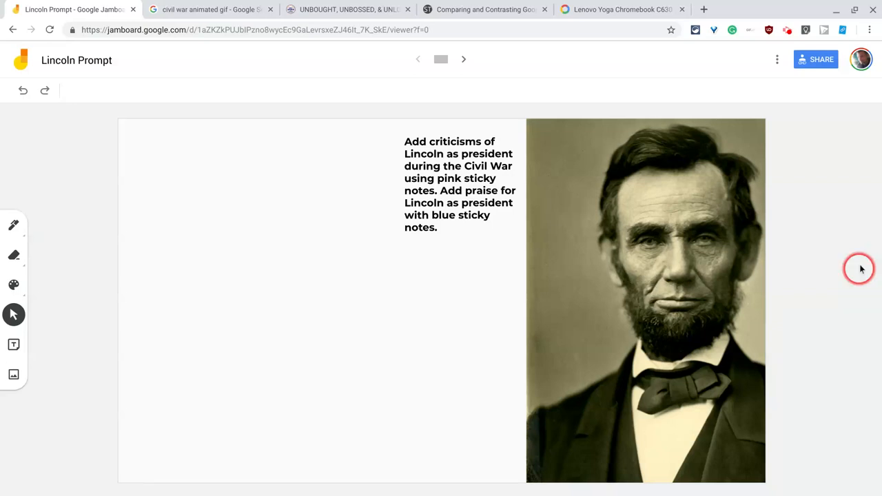
pyautogui.moveTo(320, 324)
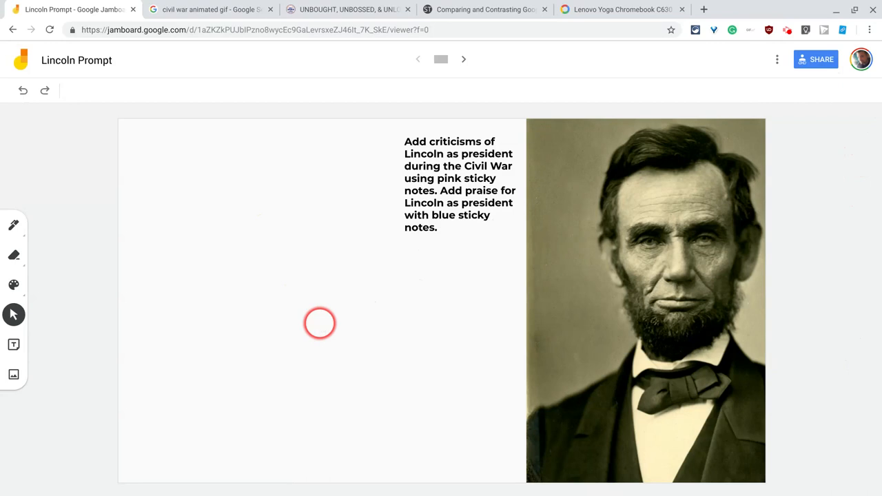
pyautogui.moveTo(202, 226)
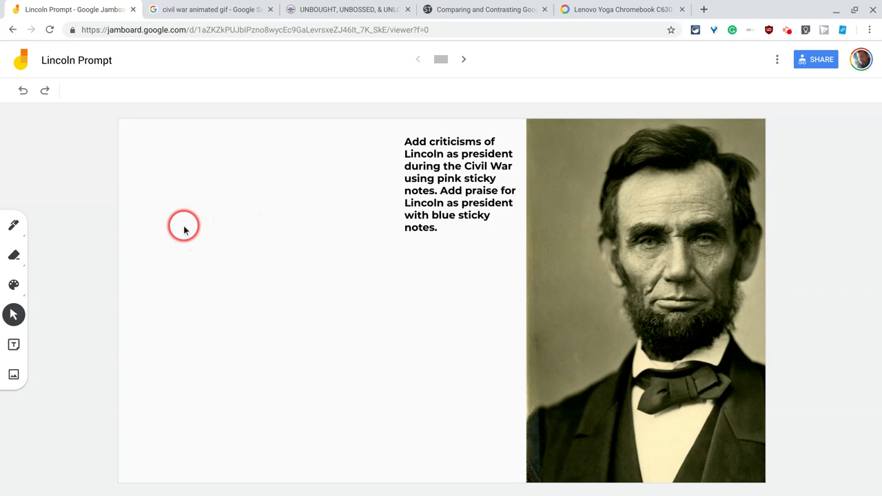
pyautogui.moveTo(14, 375)
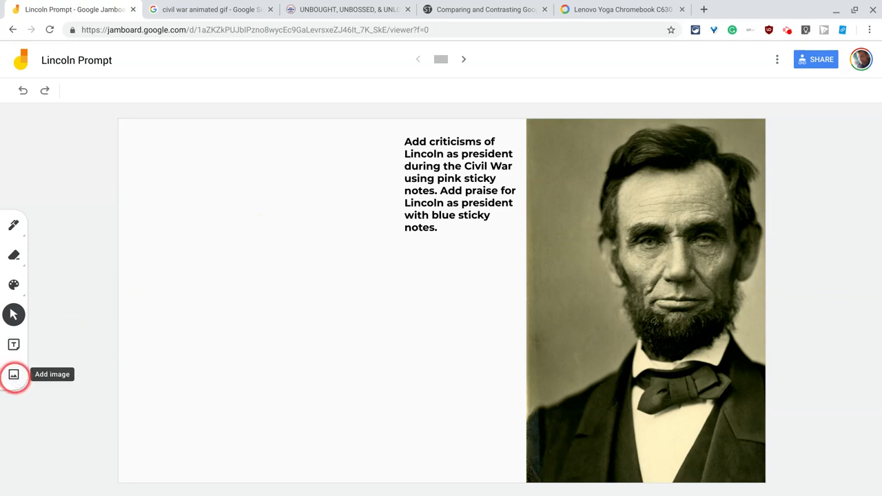
pyautogui.moveTo(139, 263)
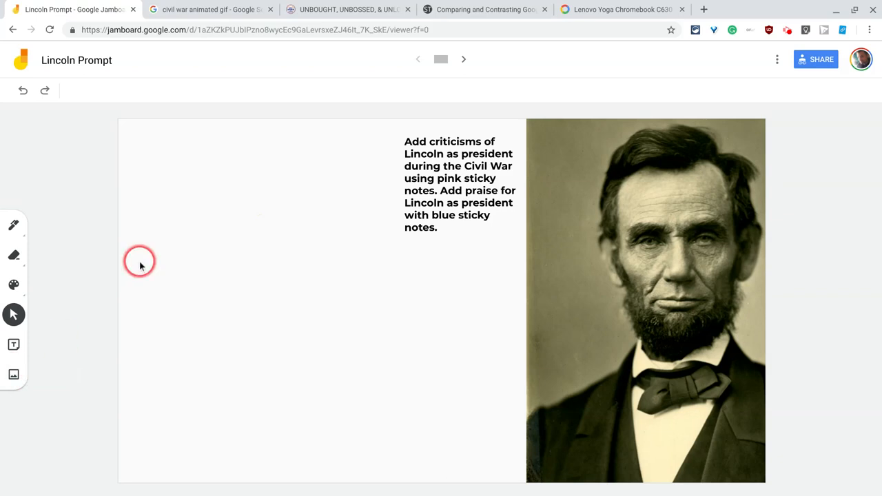
pyautogui.moveTo(210, 8)
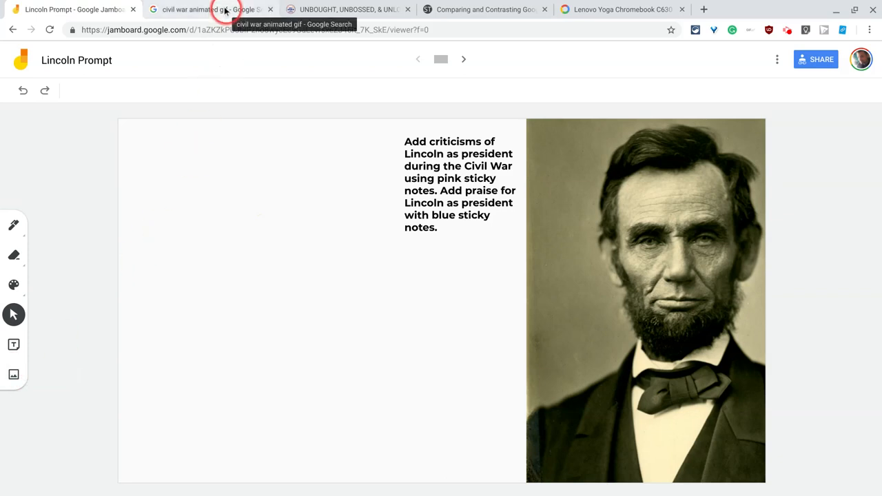
# Pick the animated CSA states evolution GIF from image results and carry it to the Lincoln Prompt board
pyautogui.click(207, 8)
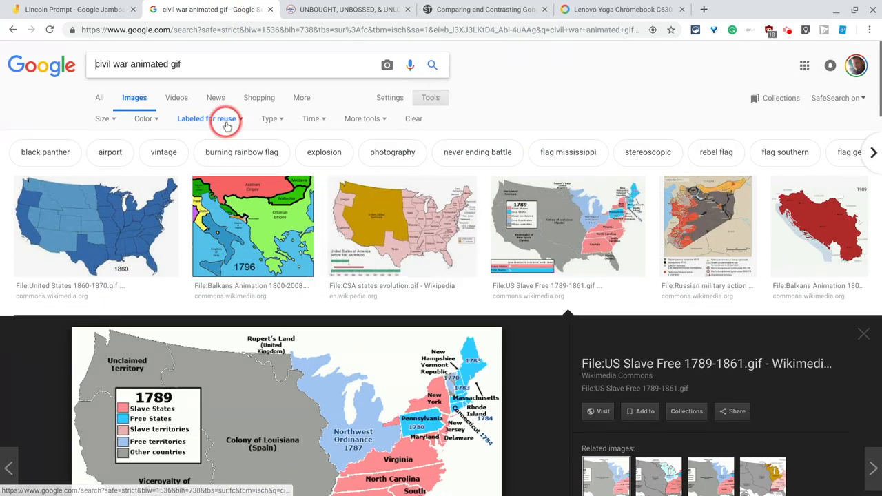
pyautogui.scroll(-3)
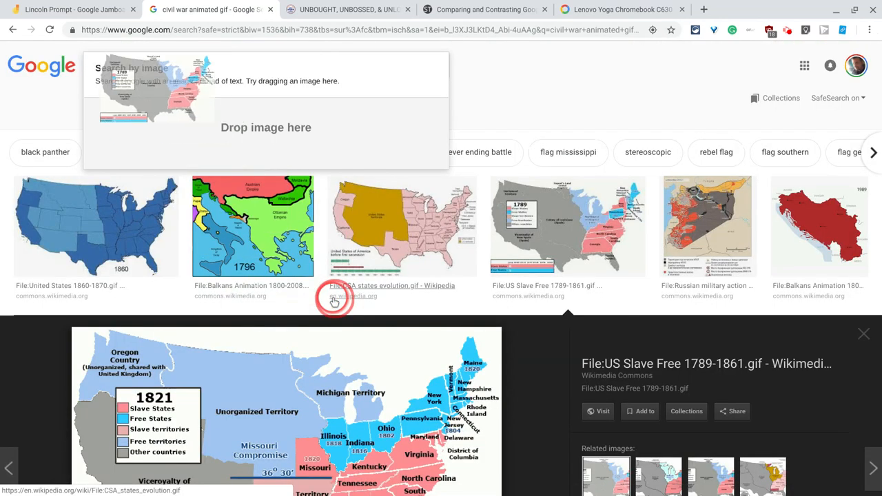
pyautogui.click(71, 8)
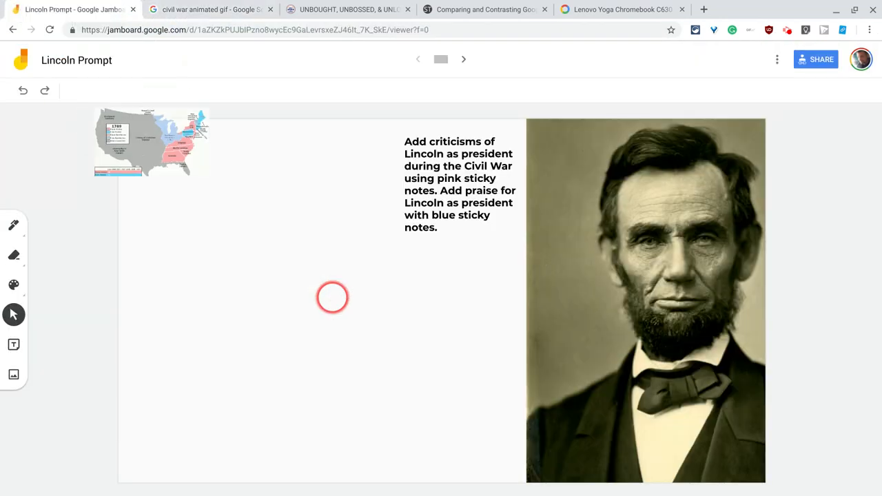
# Drop the civil war states map onto the left side of the frame beside the portrait
pyautogui.moveTo(152, 142); pyautogui.dragTo(234, 295)
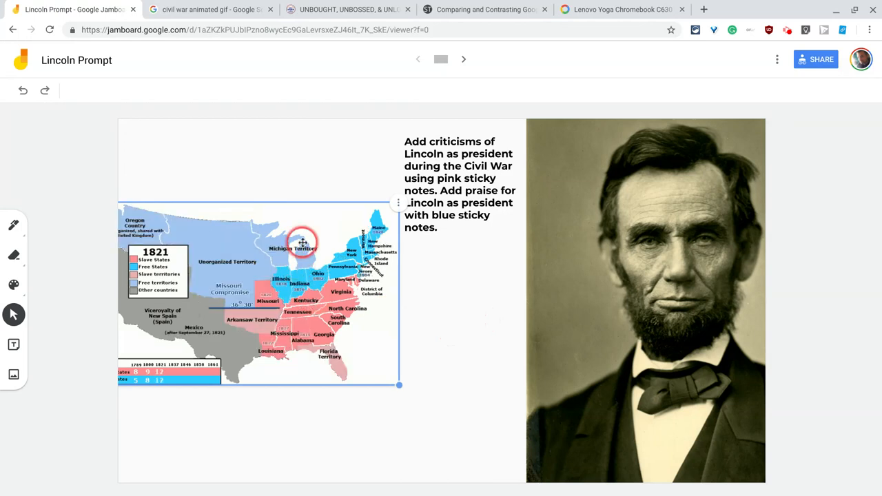
pyautogui.moveTo(331, 8)
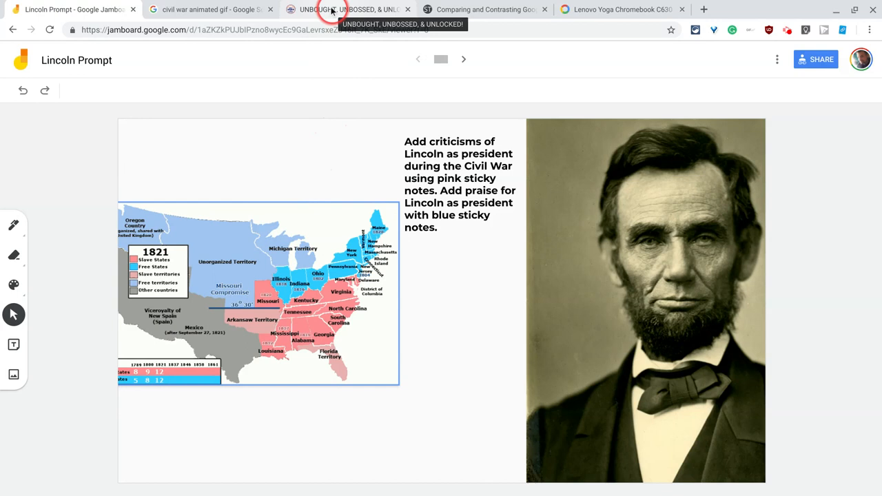
# Bring Shirley Chisholm's header photo from her site onto the frame above the map
pyautogui.click(347, 9)
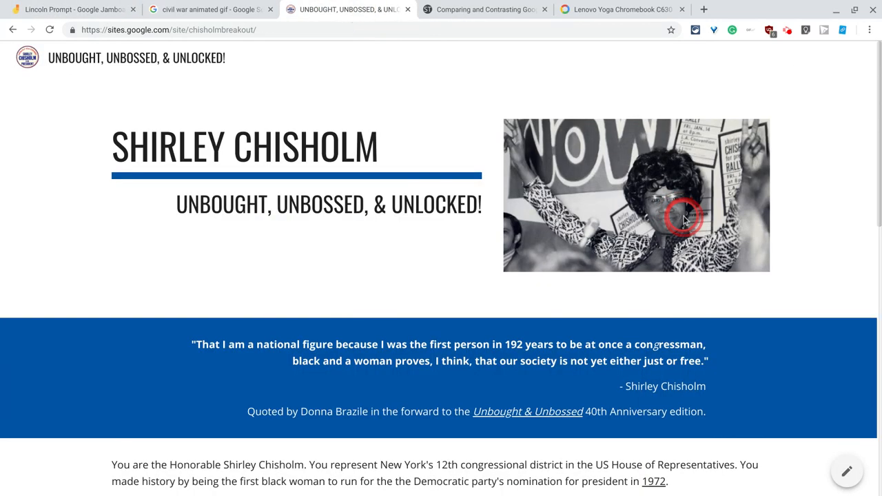
pyautogui.click(69, 8)
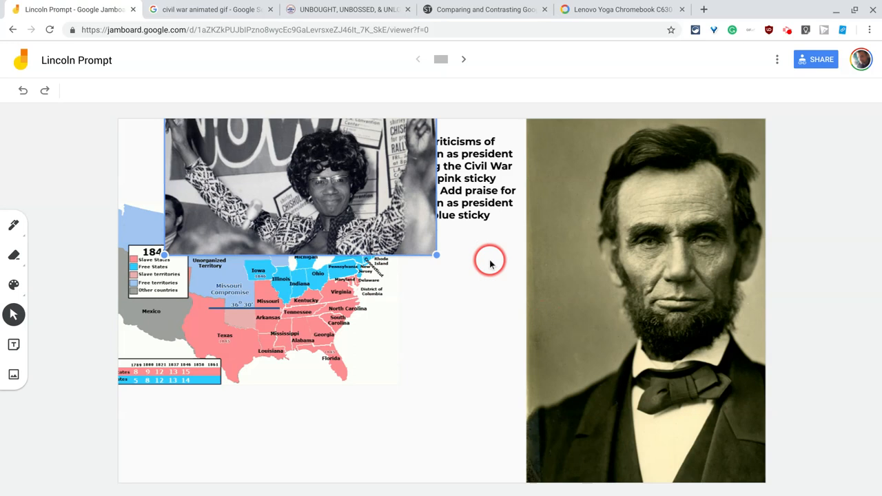
pyautogui.moveTo(538, 113)
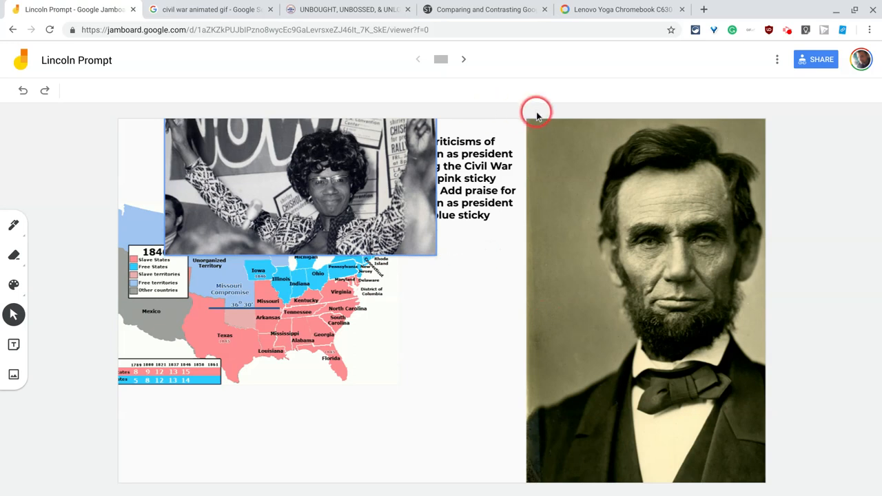
pyautogui.moveTo(485, 8)
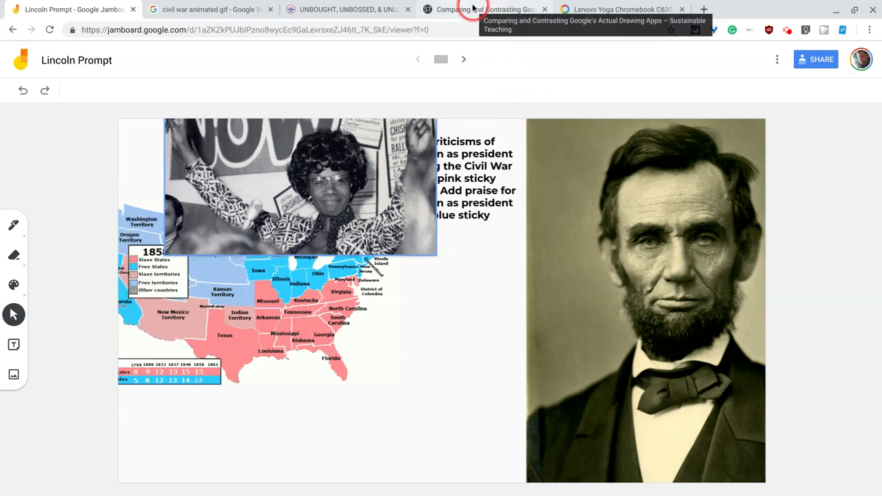
# Add the Chisholm notes image from the article and the Lenovo Yoga Chromebook photo to the frame
pyautogui.click(486, 8)
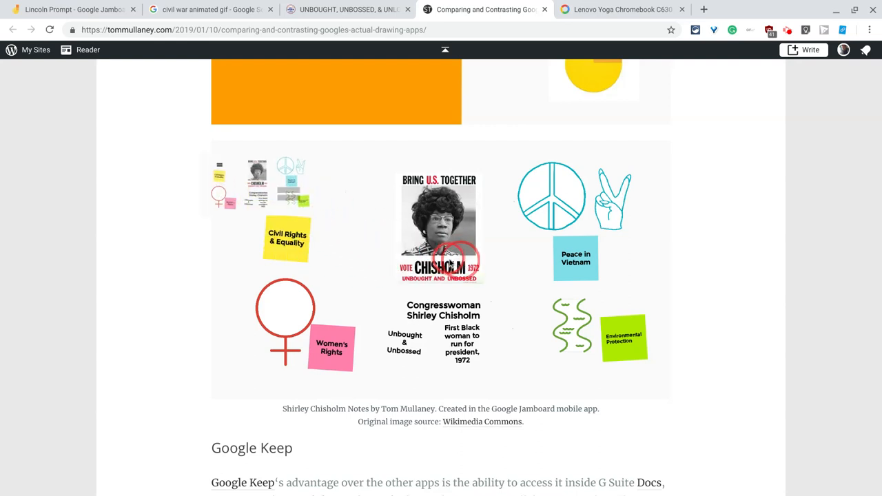
pyautogui.click(69, 8)
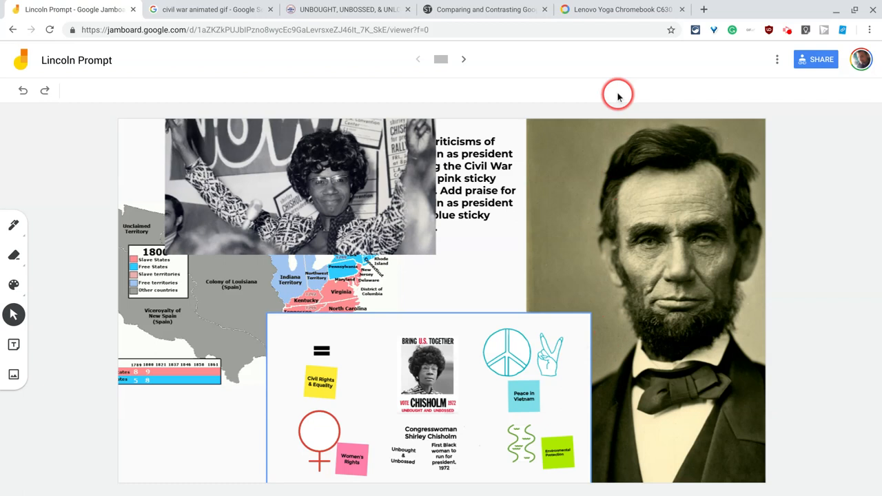
pyautogui.click(618, 8)
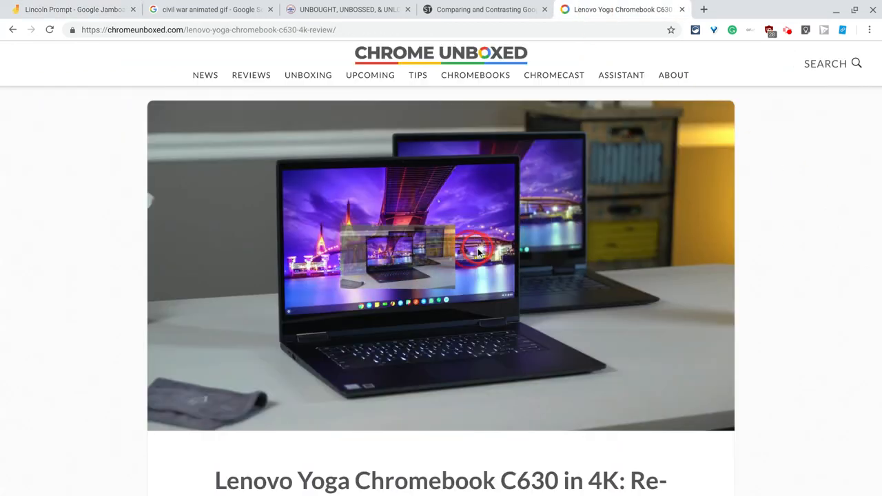
pyautogui.click(72, 8)
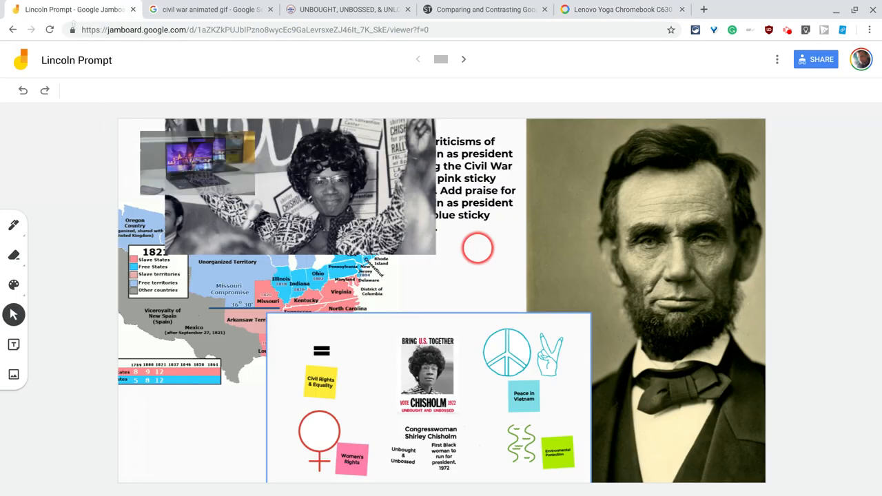